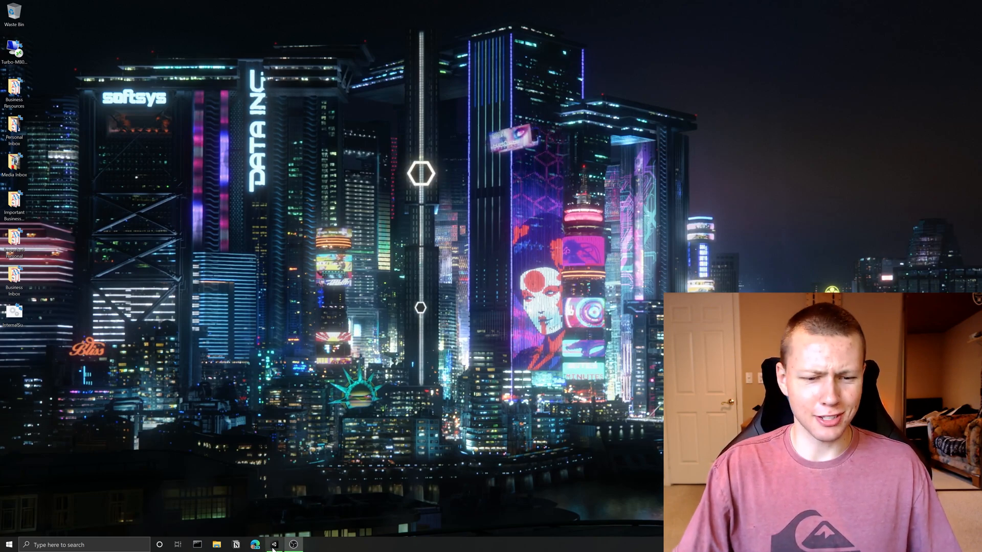
Step: Launch Unity and get the DarkMode project open with Preferences > General showing
left_click(274, 545)
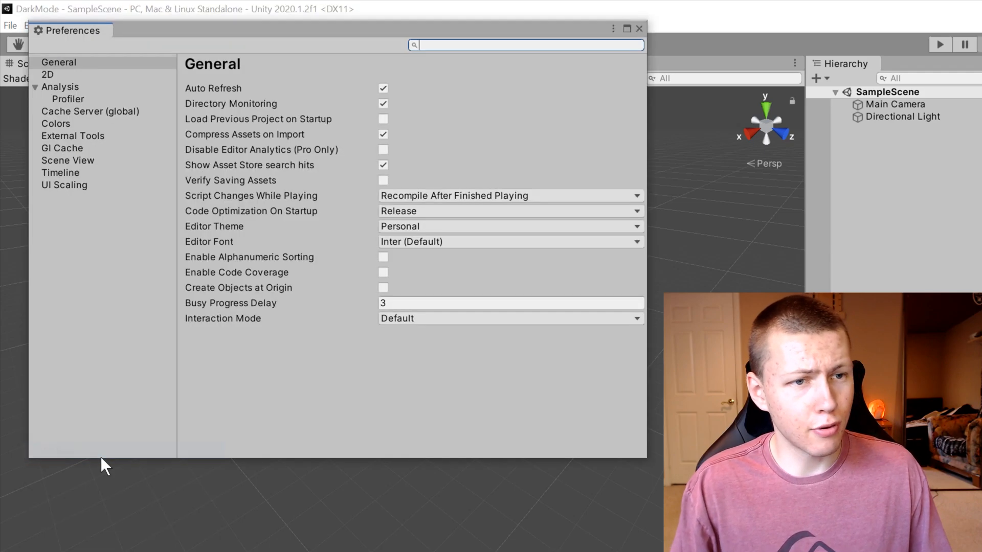
mouse_move(422, 237)
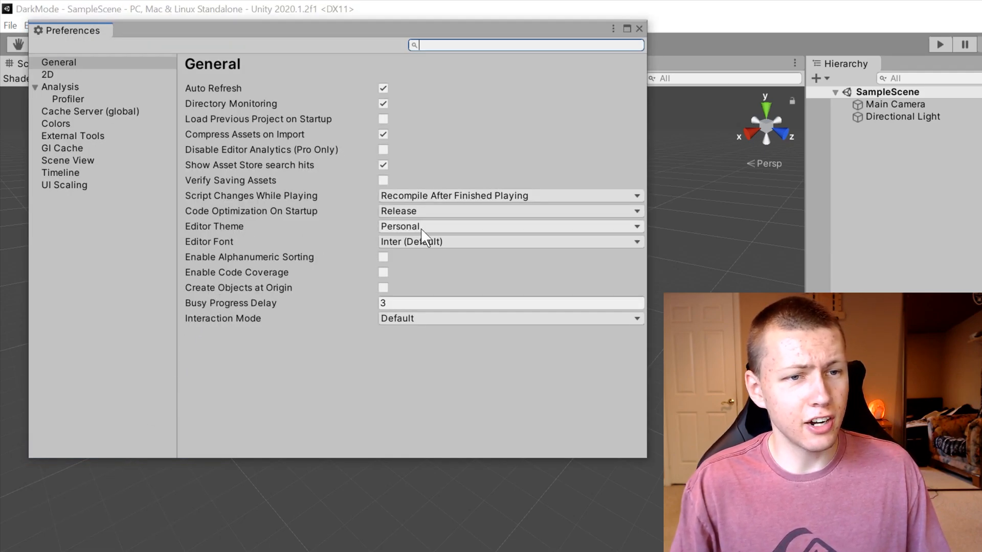
Step: Set the Editor Theme to Professional, switching the editor to dark mode
left_click(510, 226)
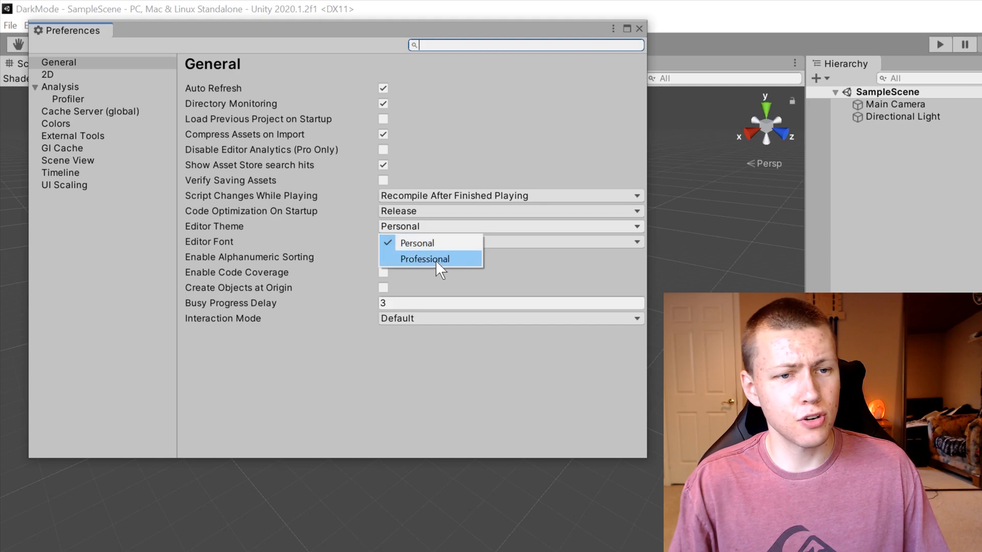
left_click(416, 243)
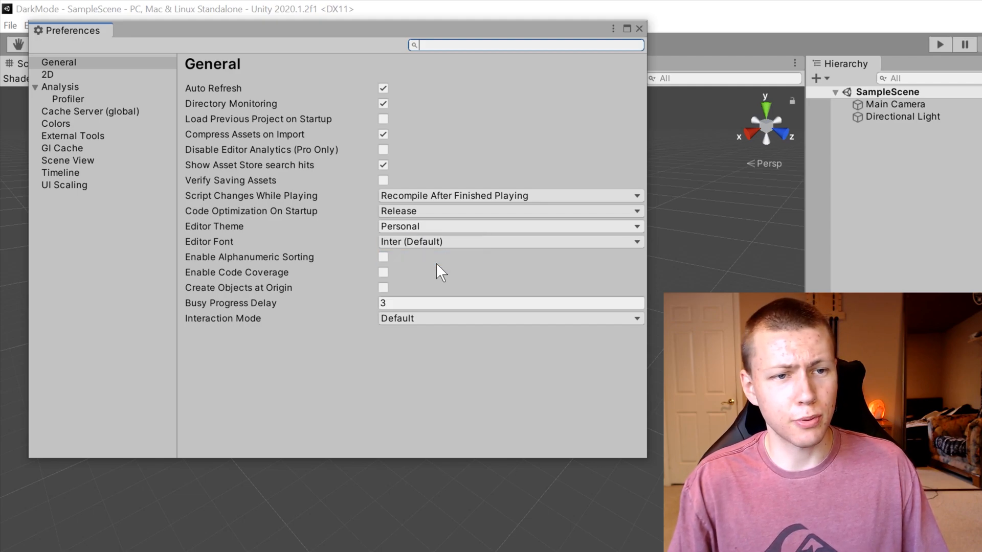
left_click(510, 226)
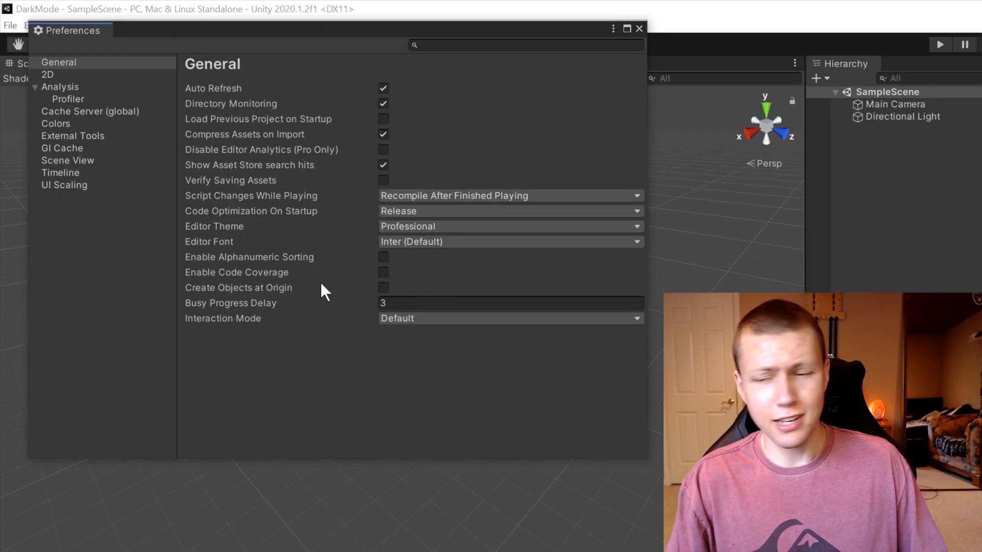
mouse_move(332, 272)
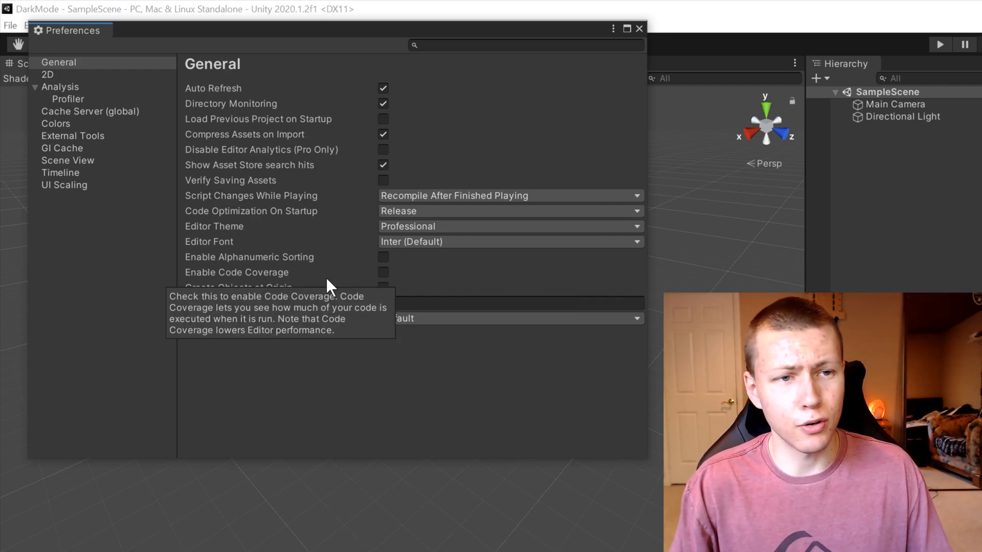
left_click(509, 226)
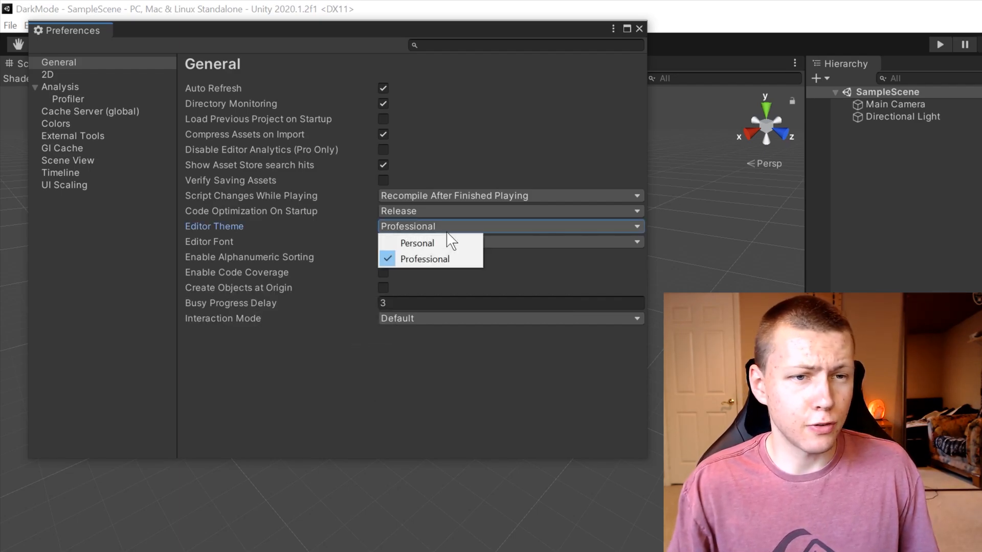
mouse_move(460, 275)
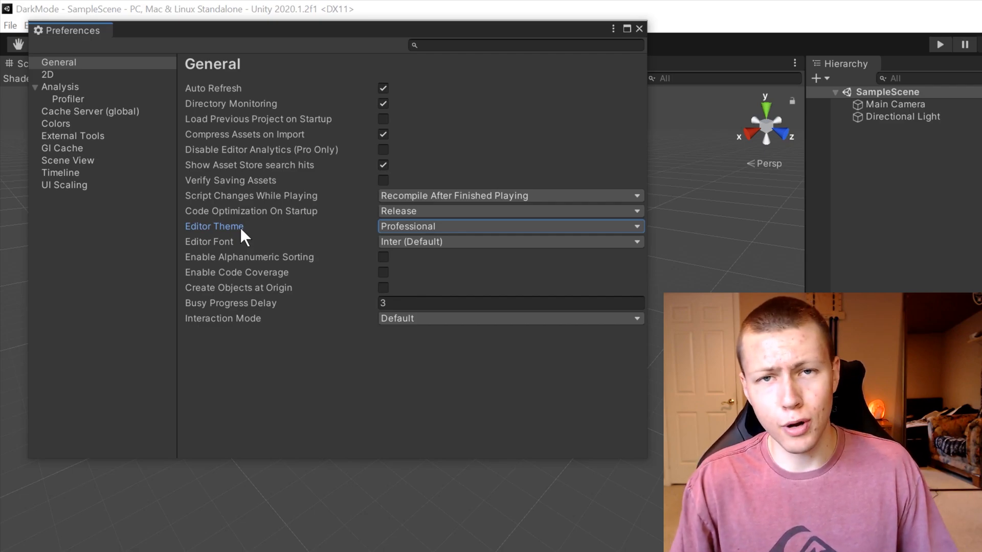
mouse_move(244, 246)
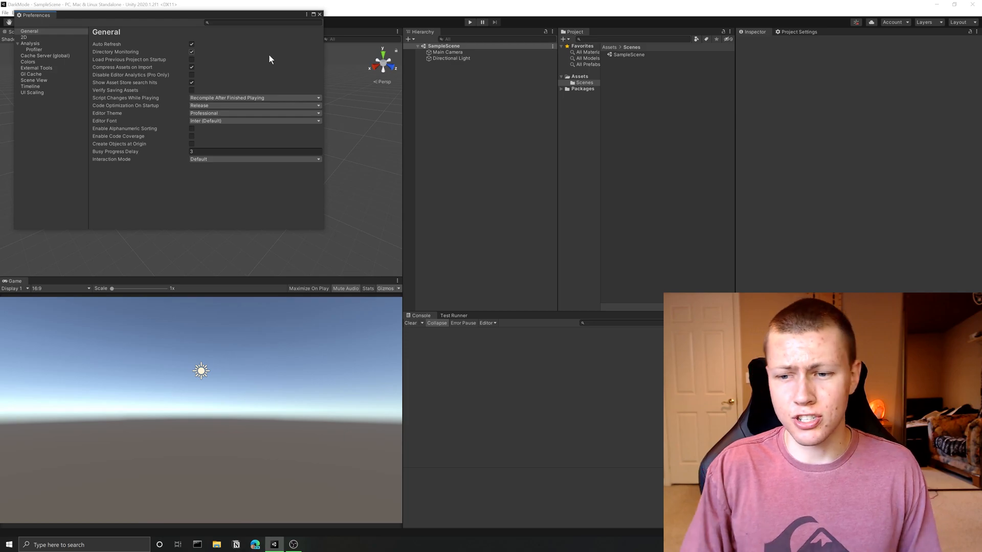
left_click(471, 22)
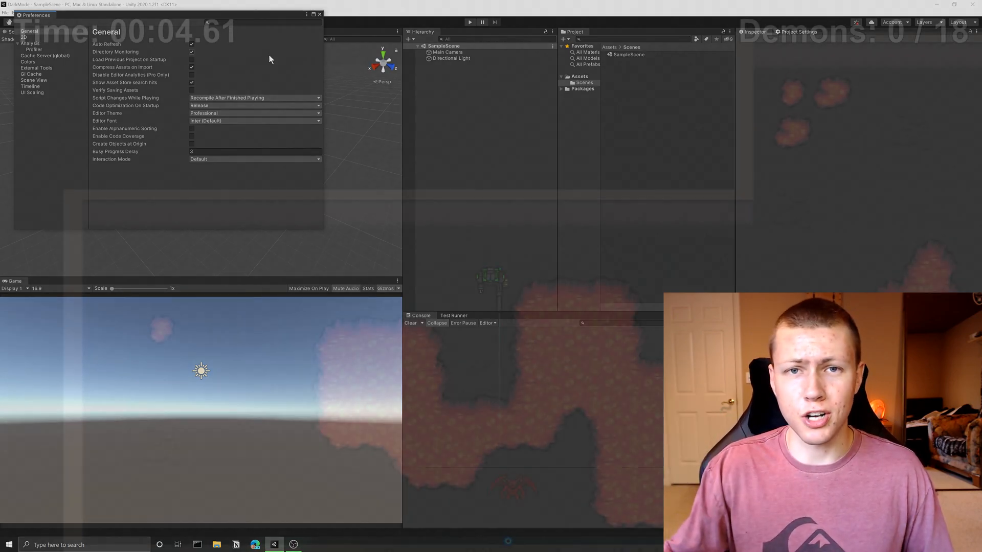